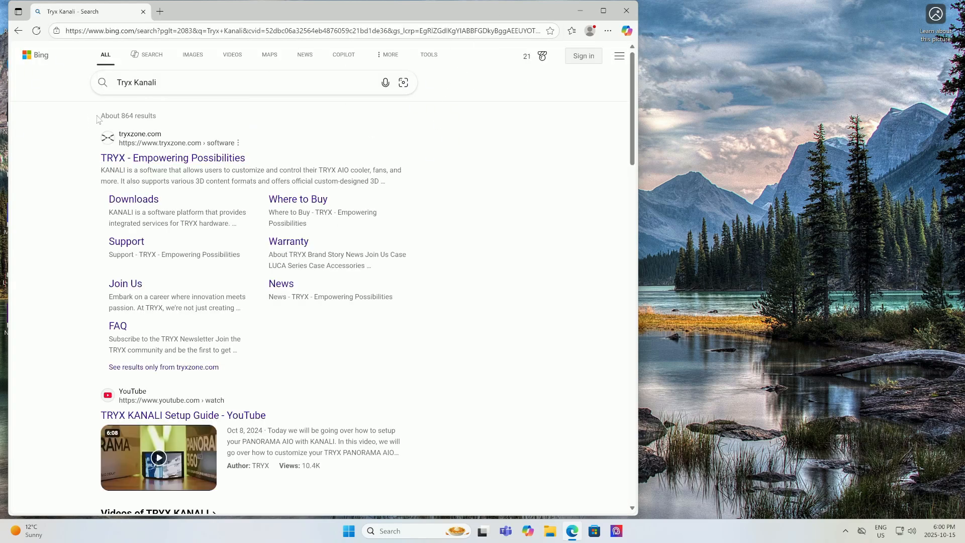
- Open tryxzone.com's TRYX software page and start the KANALI download
click(172, 158)
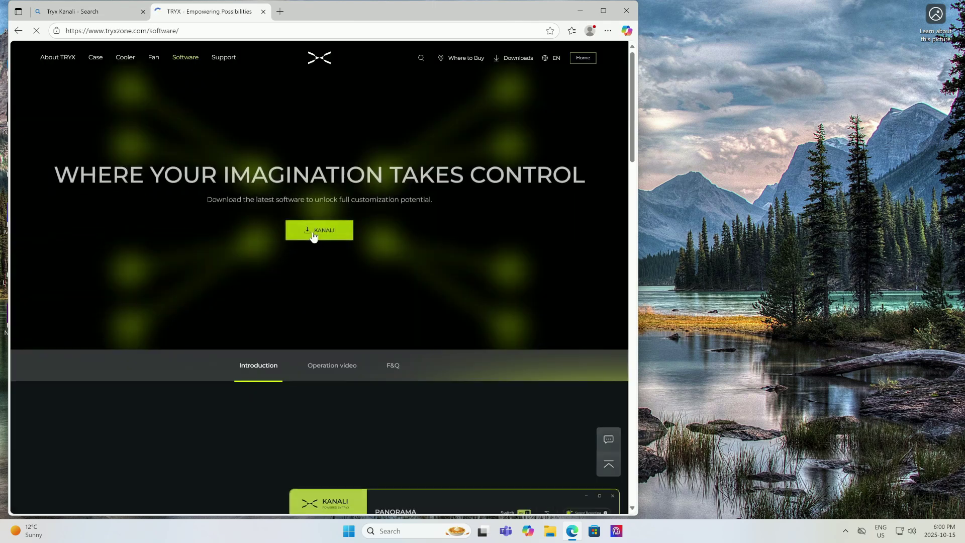
click(318, 229)
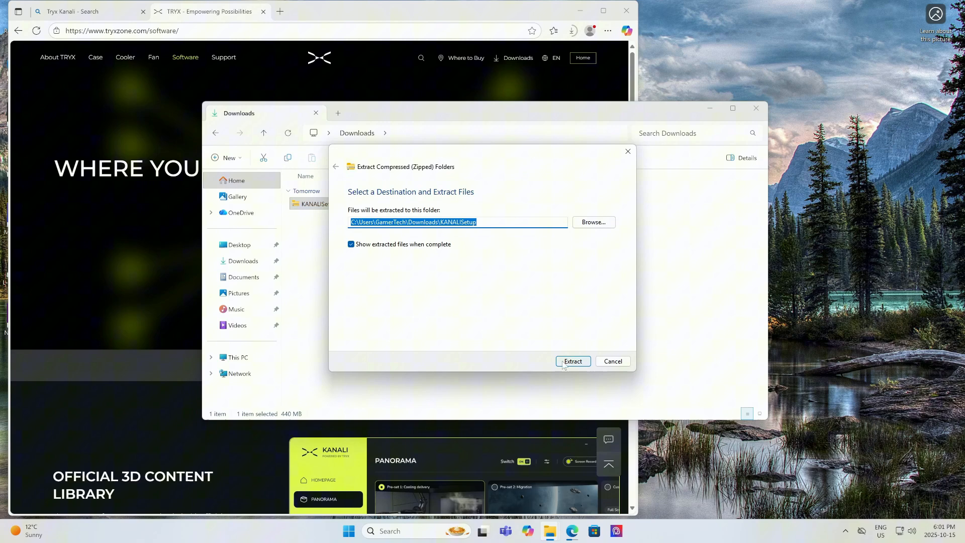
- Extract the KANALI archive and launch the KANALISetup1.2.1 installer
click(573, 361)
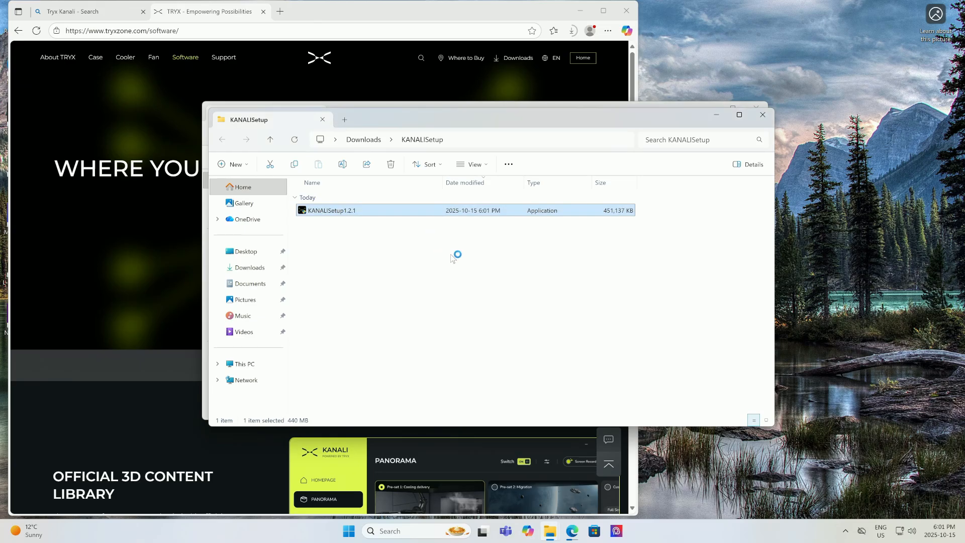
double_click(331, 210)
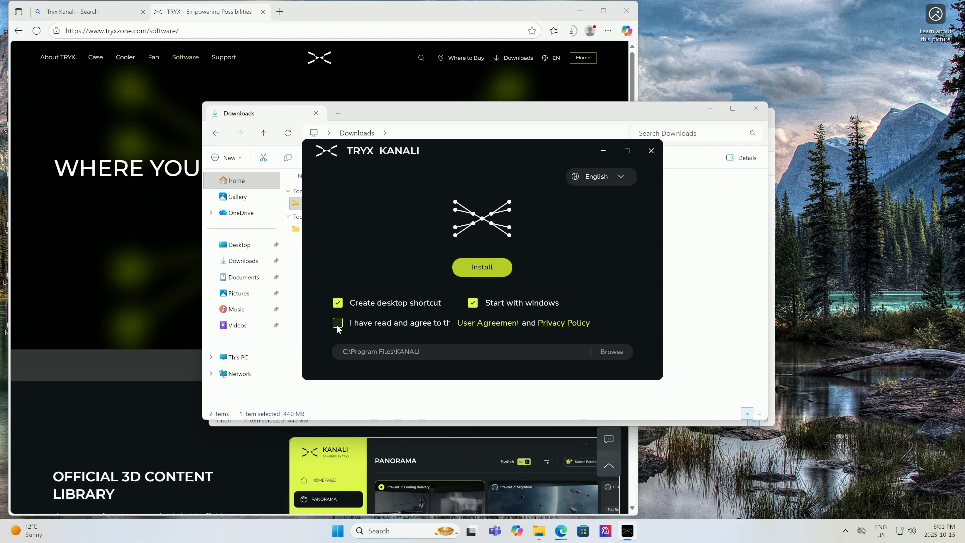
- Accept the user agreement, install KANALI, and enter the app when finished
click(337, 322)
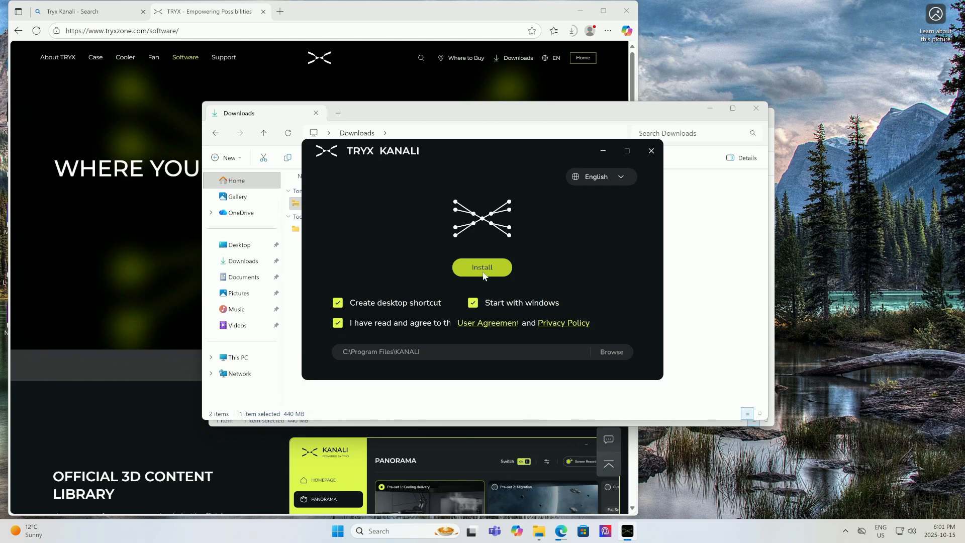
click(482, 267)
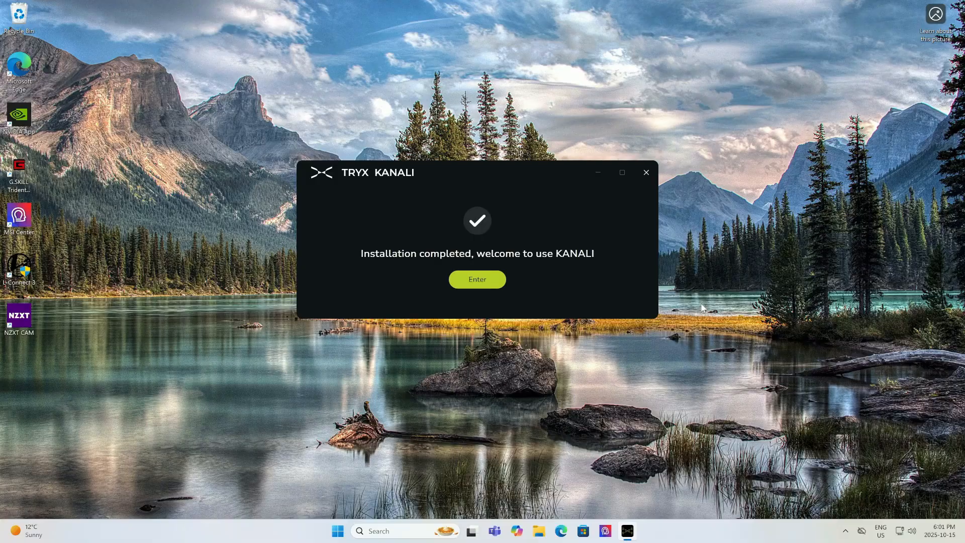
click(477, 279)
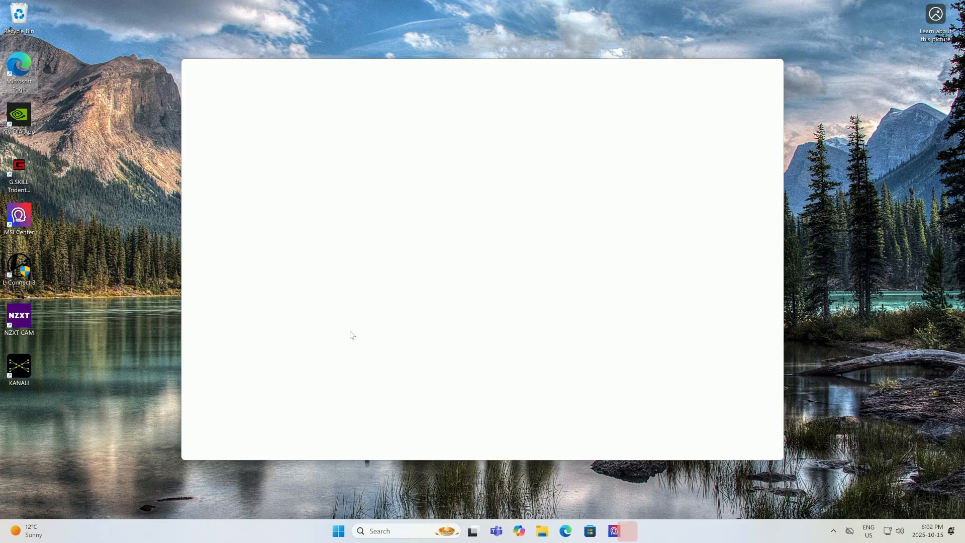